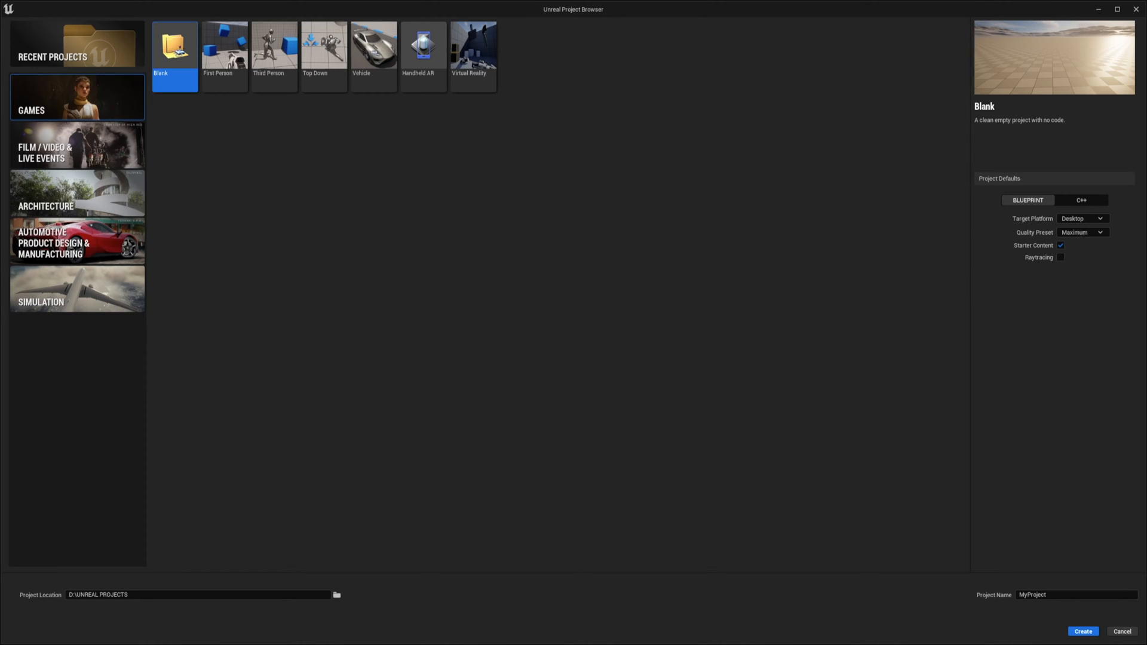
# - Start a new Games > Third Person project with Raytracing ticked and the project name selected for renaming
pyautogui.click(53, 58)
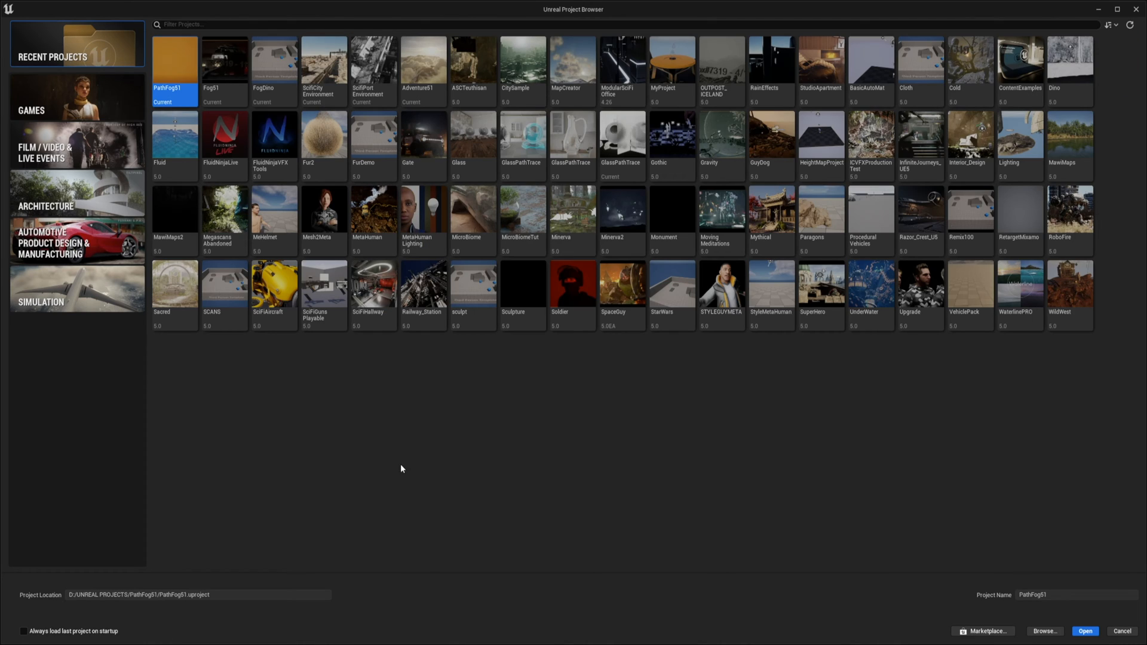
pyautogui.click(76, 97)
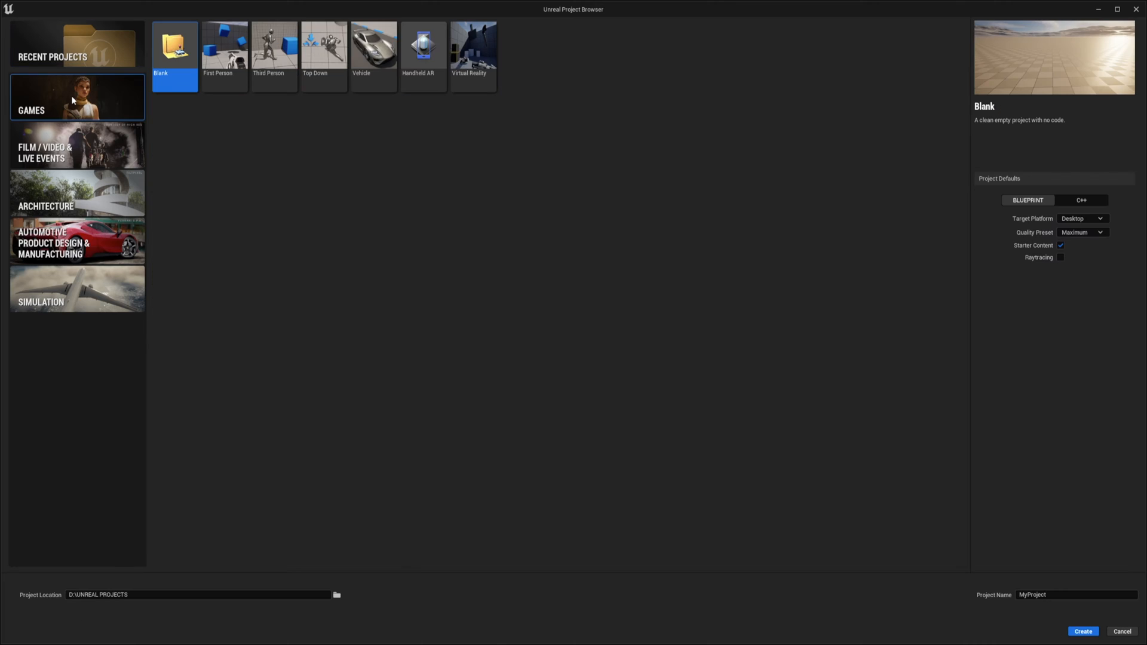
pyautogui.click(275, 44)
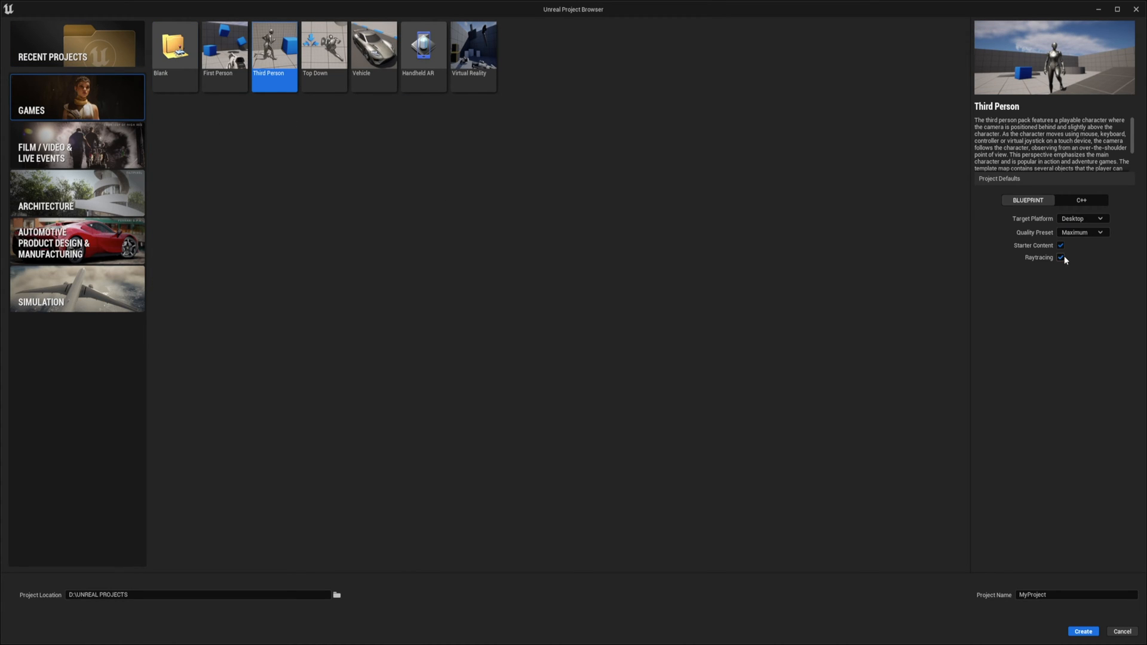
pyautogui.tripleClick(1032, 595)
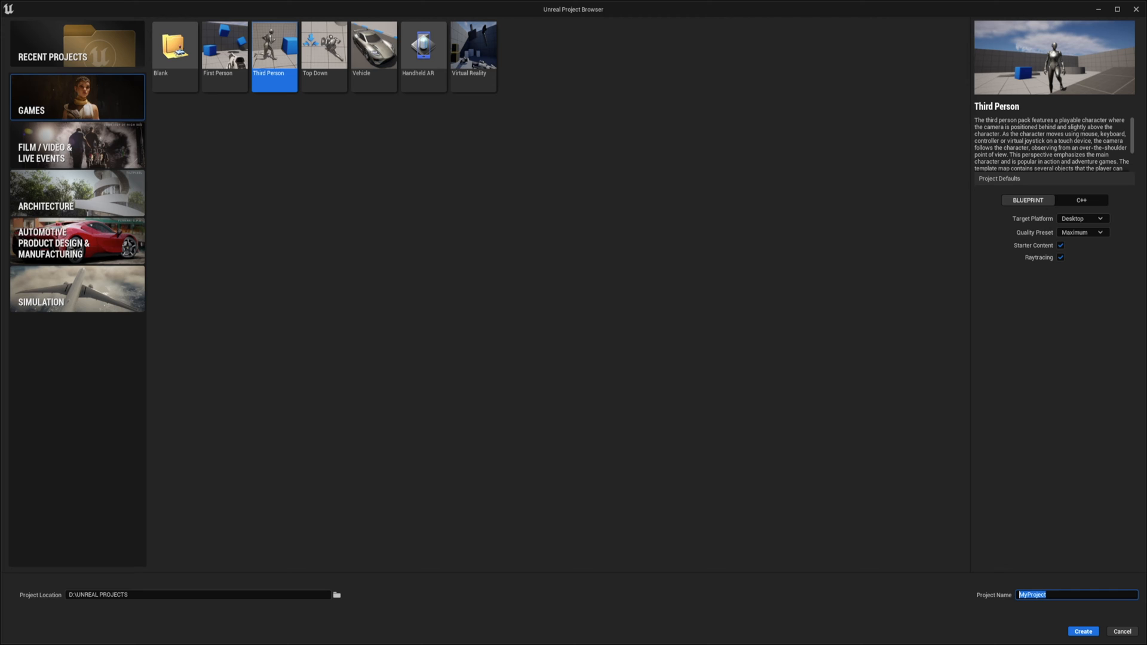
pyautogui.click(1082, 631)
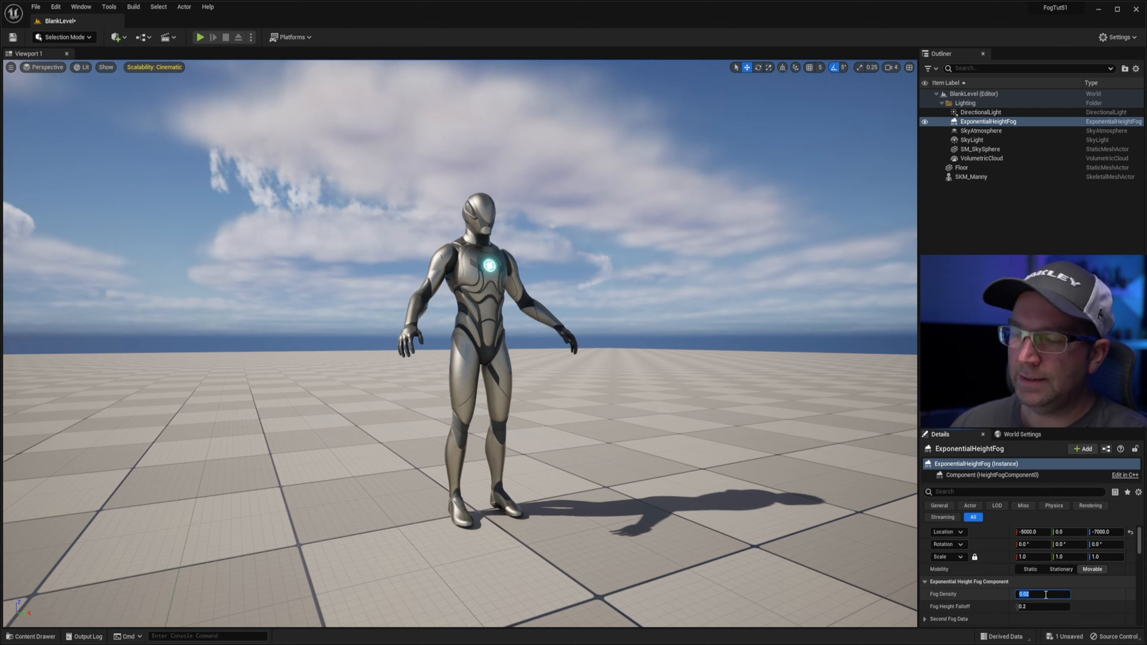
# - Set the ExponentialHeightFog's Fog Density to 0.2 in the Details panel
pyautogui.write('2')
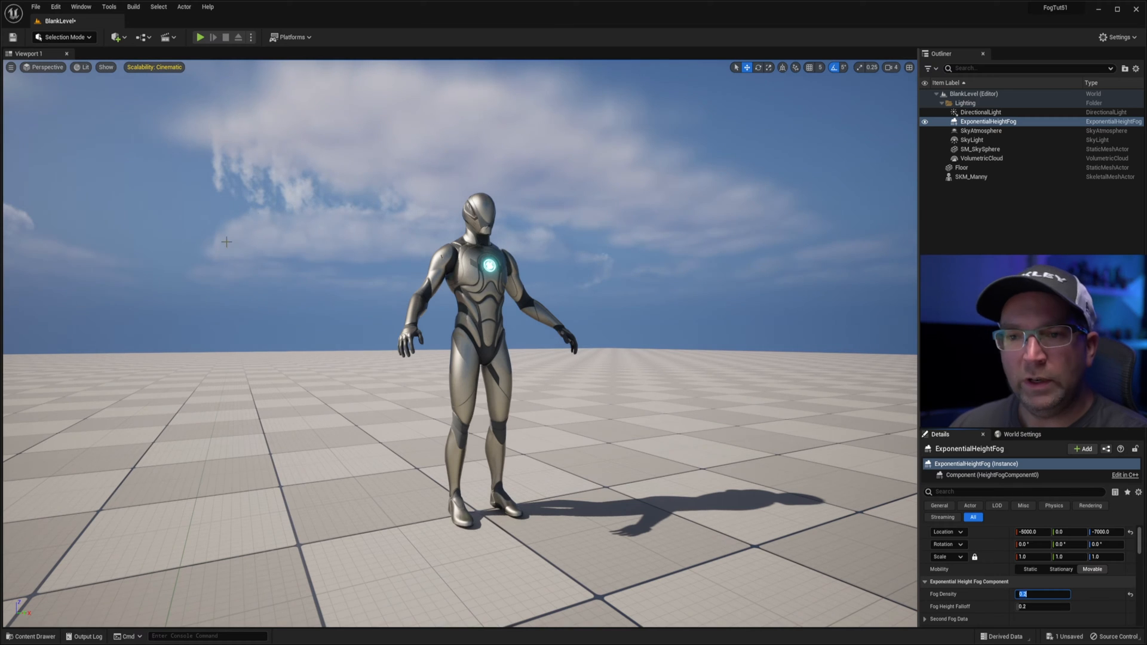
pyautogui.moveTo(338, 360)
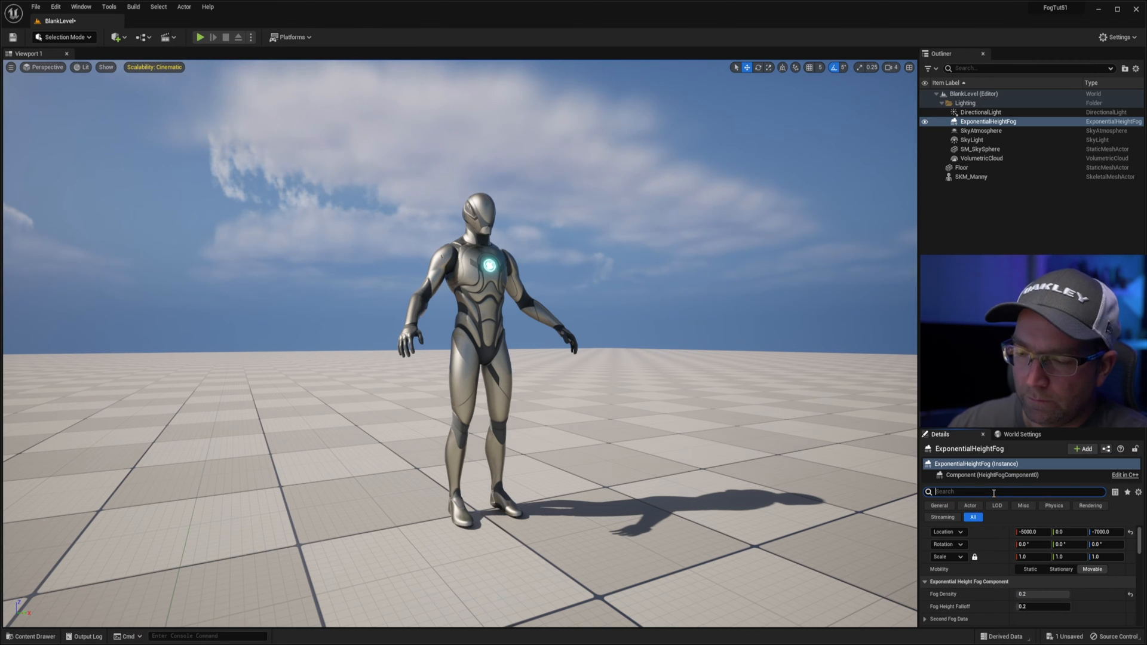
# - Tick Volumetric Fog on the height fog and switch the viewport from Lit to Path Tracing
pyautogui.write('volu')
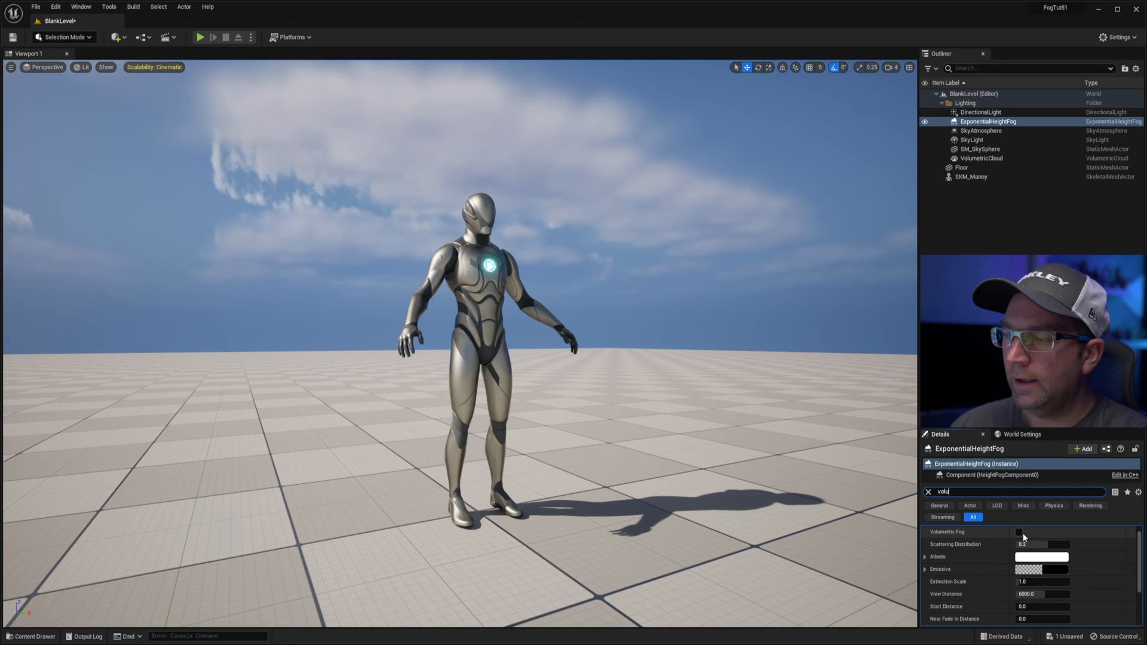
pyautogui.click(1019, 531)
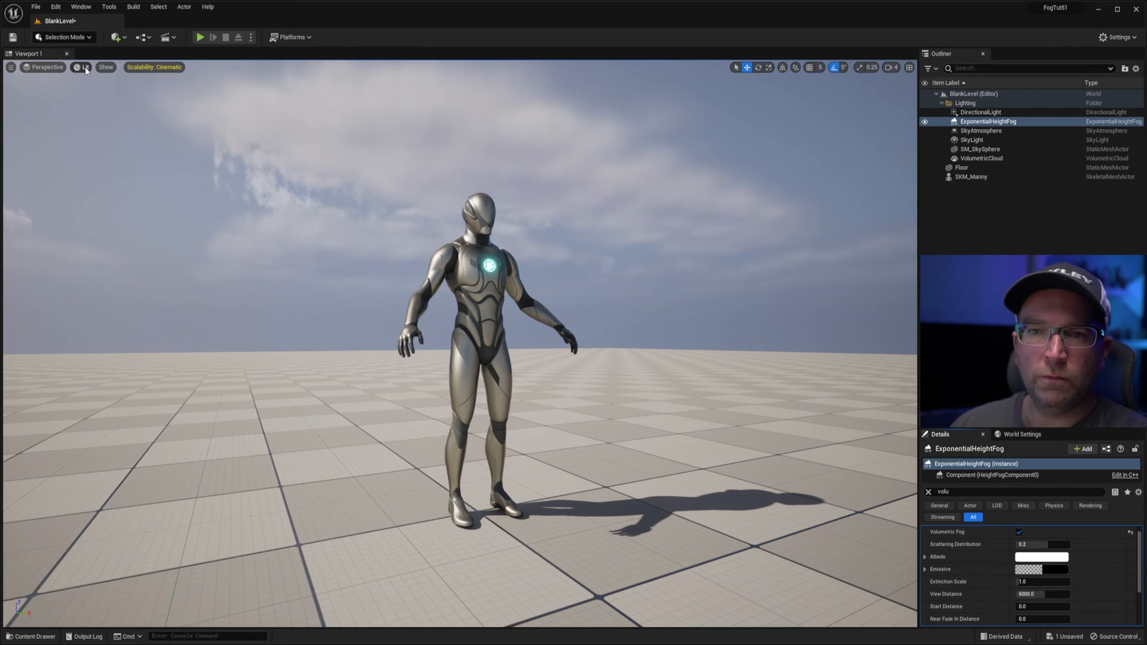
pyautogui.click(86, 67)
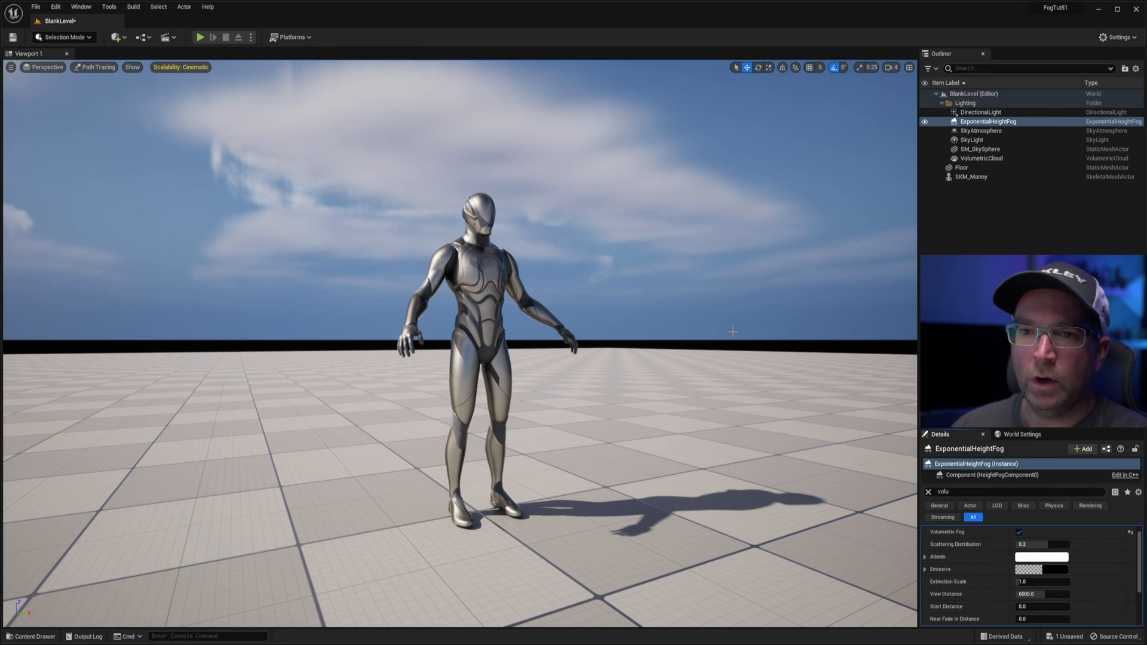
pyautogui.moveTo(731, 230)
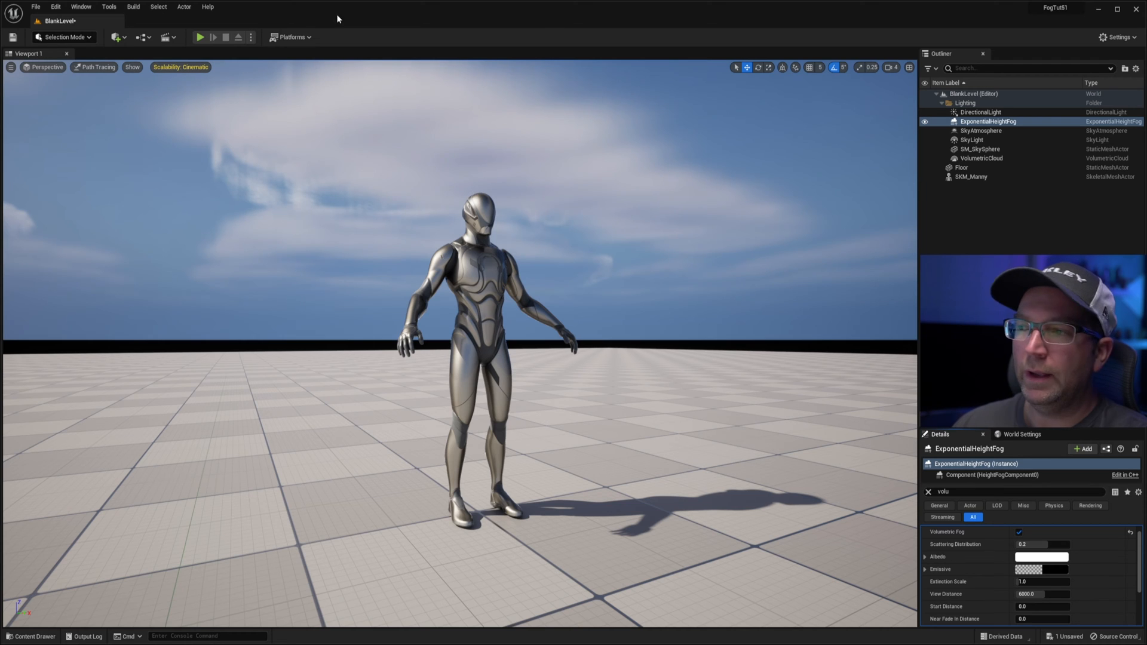
pyautogui.moveTo(166, 199)
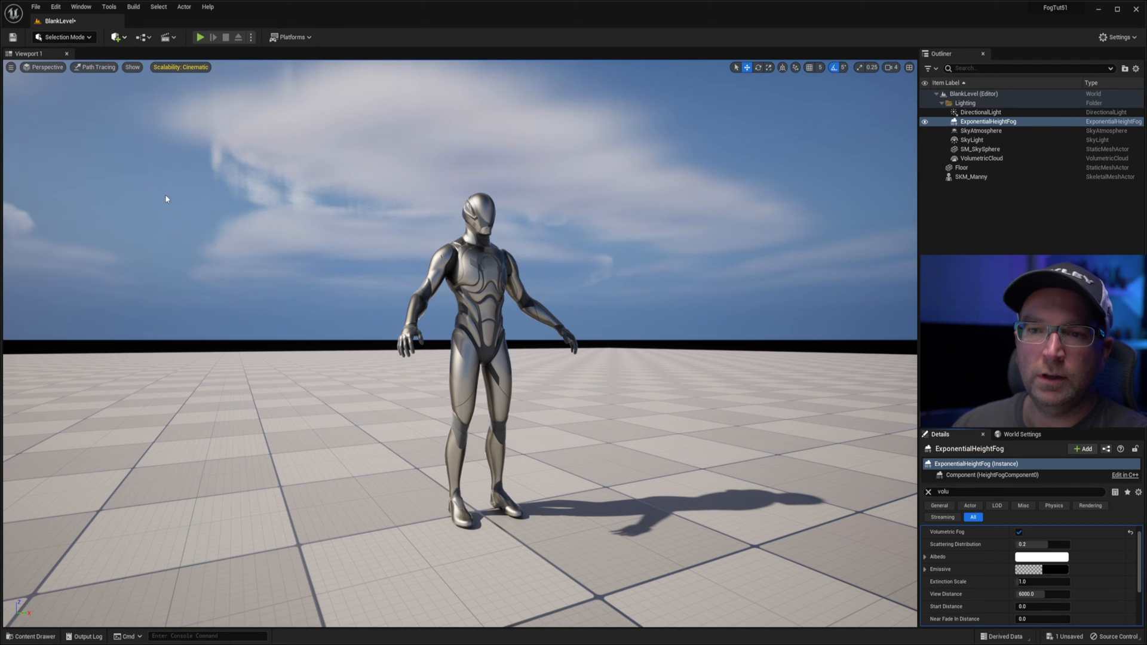
# - Add a PostProcessVolume to the level and tick Infinite Extent (Unbound)
pyautogui.click(979, 176)
pyautogui.write('bound')
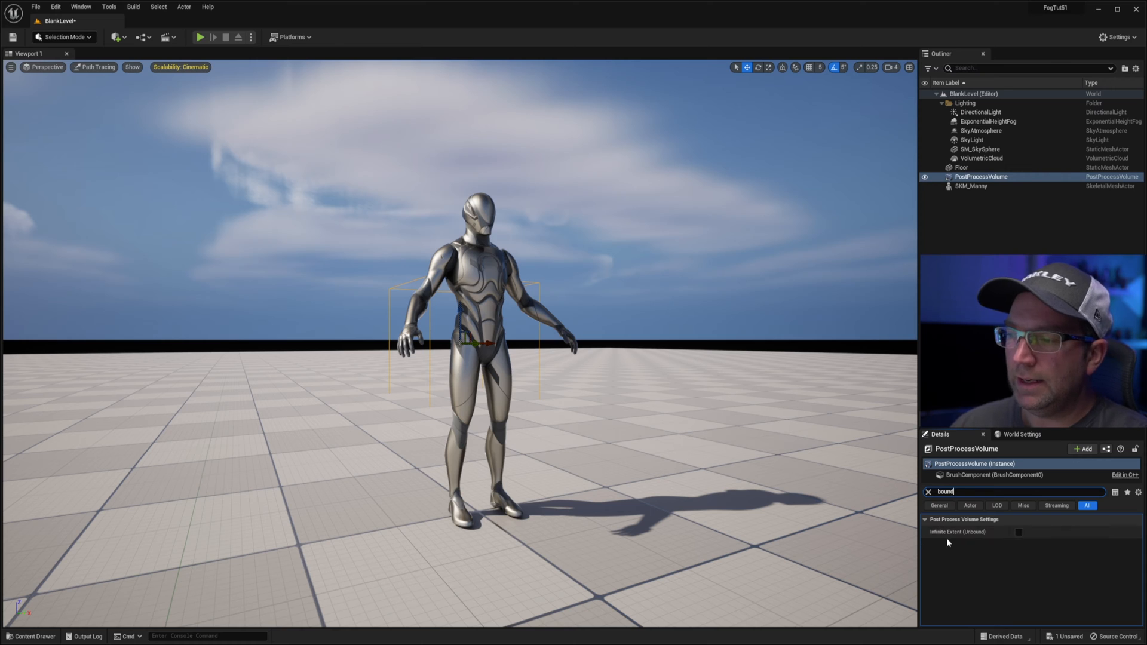
pyautogui.click(1017, 532)
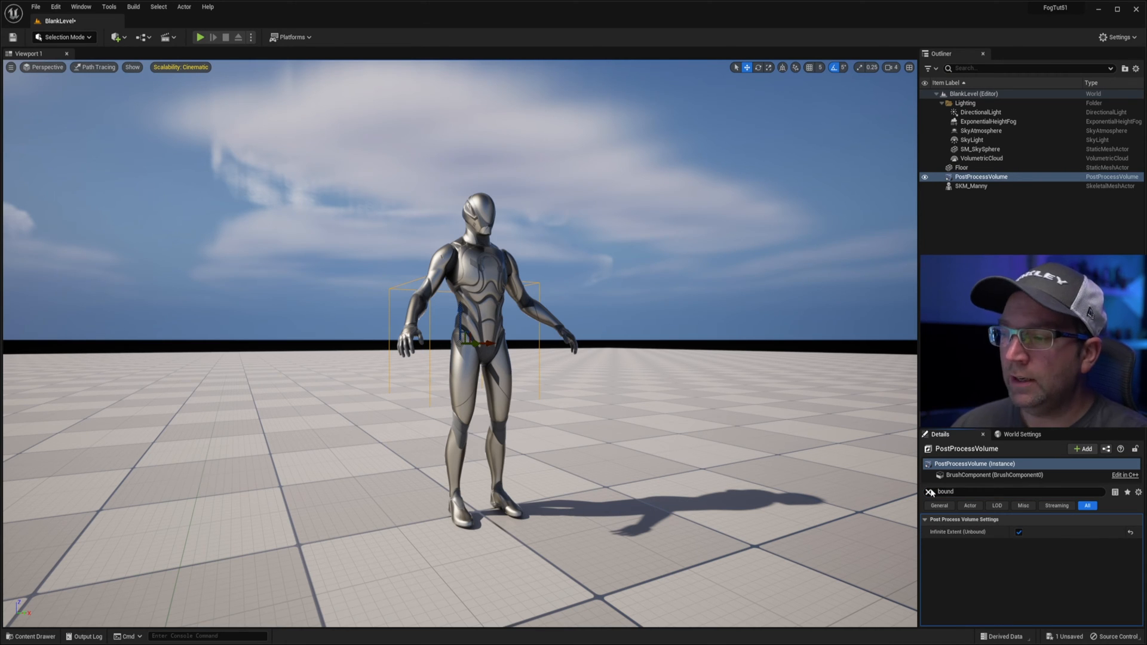
pyautogui.click(931, 490)
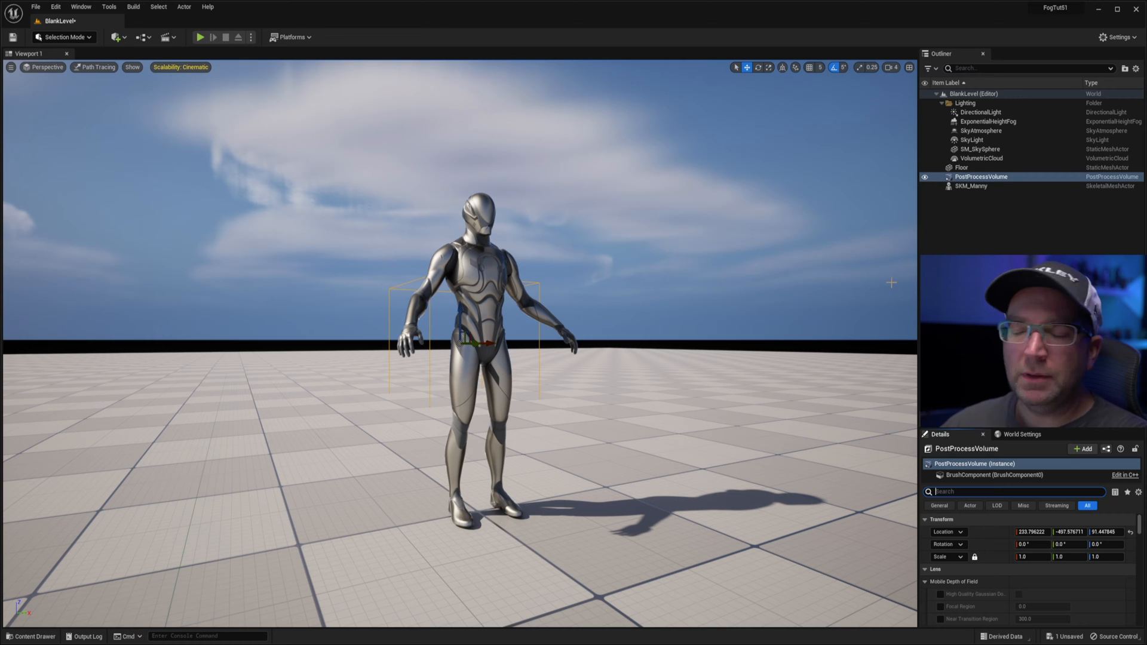
# - Enable the volume's path-tracing Reference Depth Of Field and Reference Atmosphere
pyautogui.write('path')
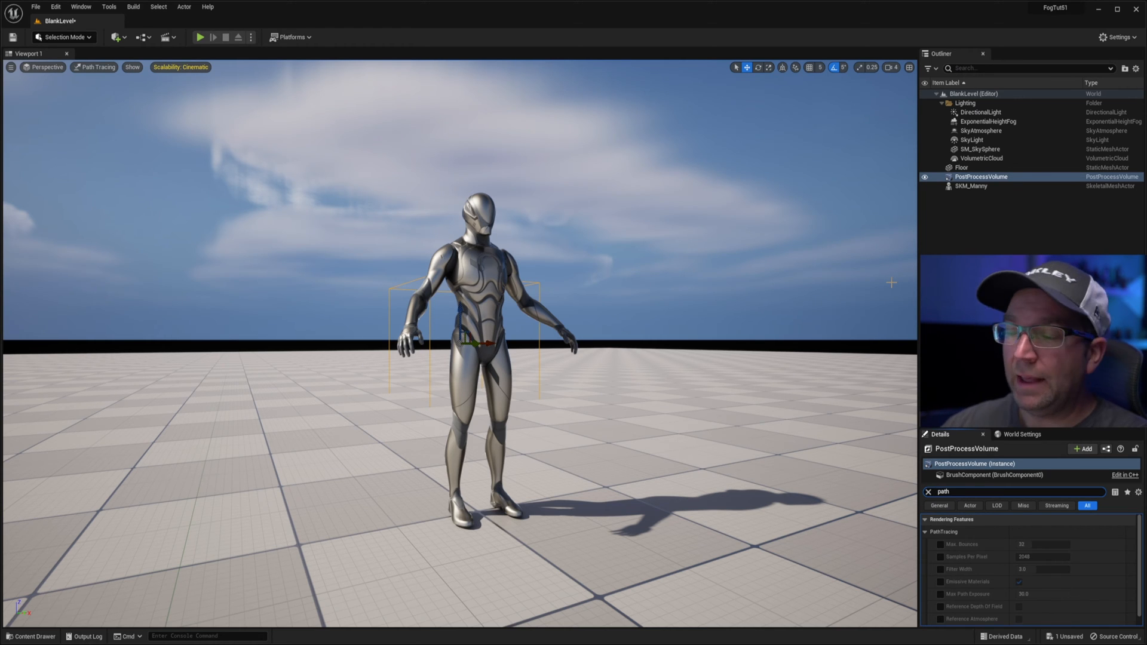
pyautogui.click(1021, 434)
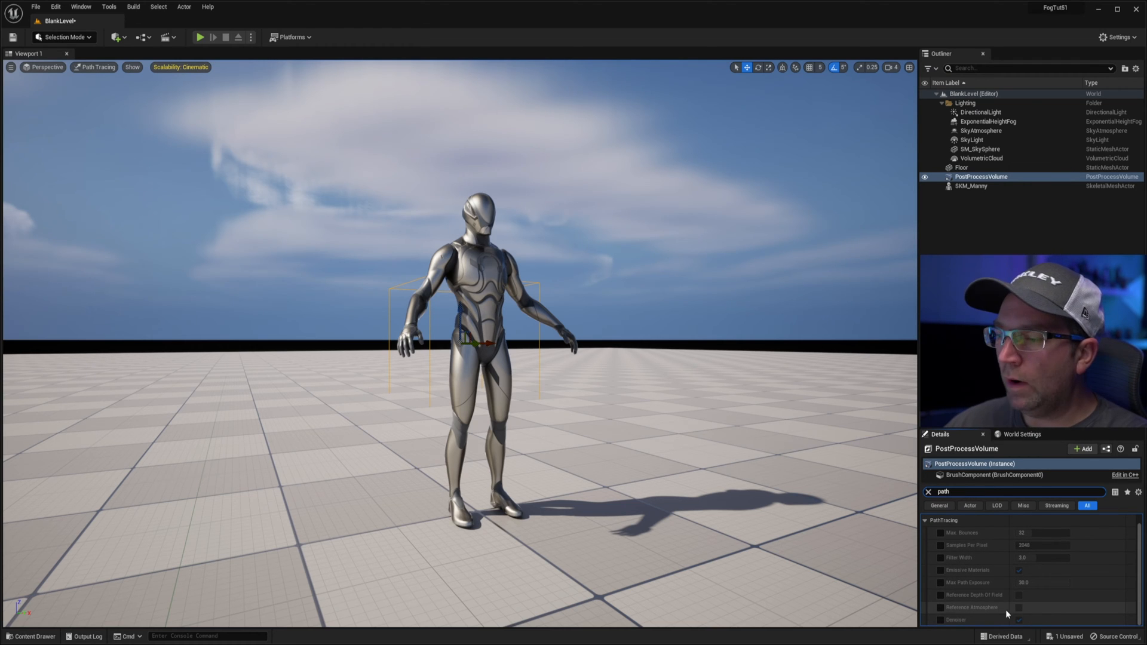
pyautogui.click(940, 607)
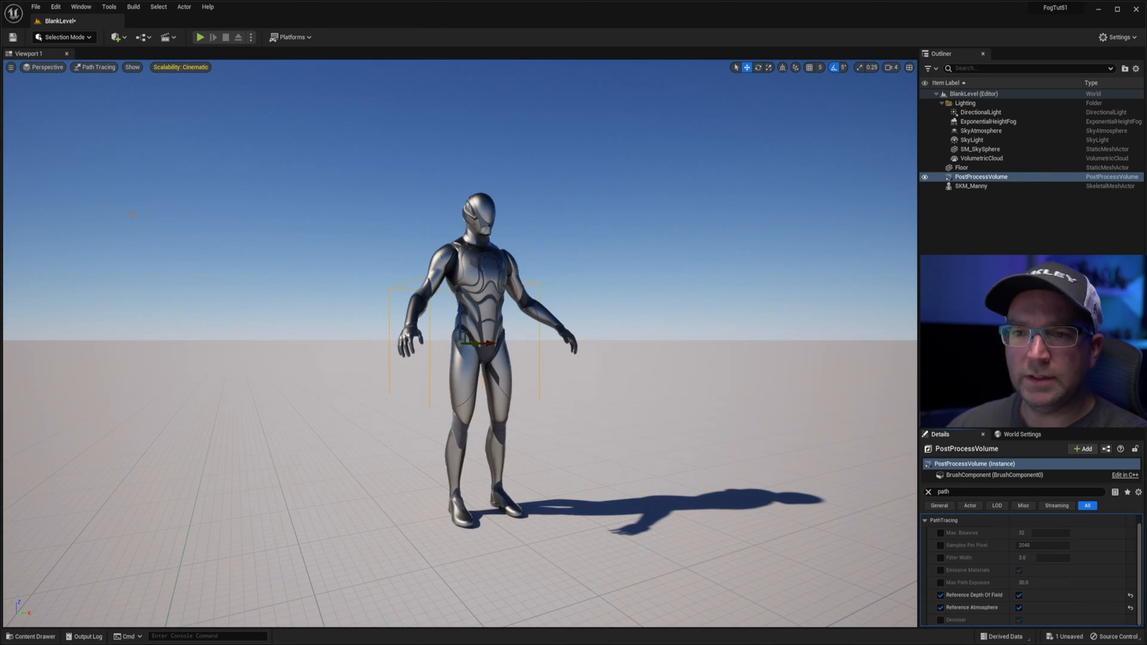
pyautogui.moveTo(716, 282)
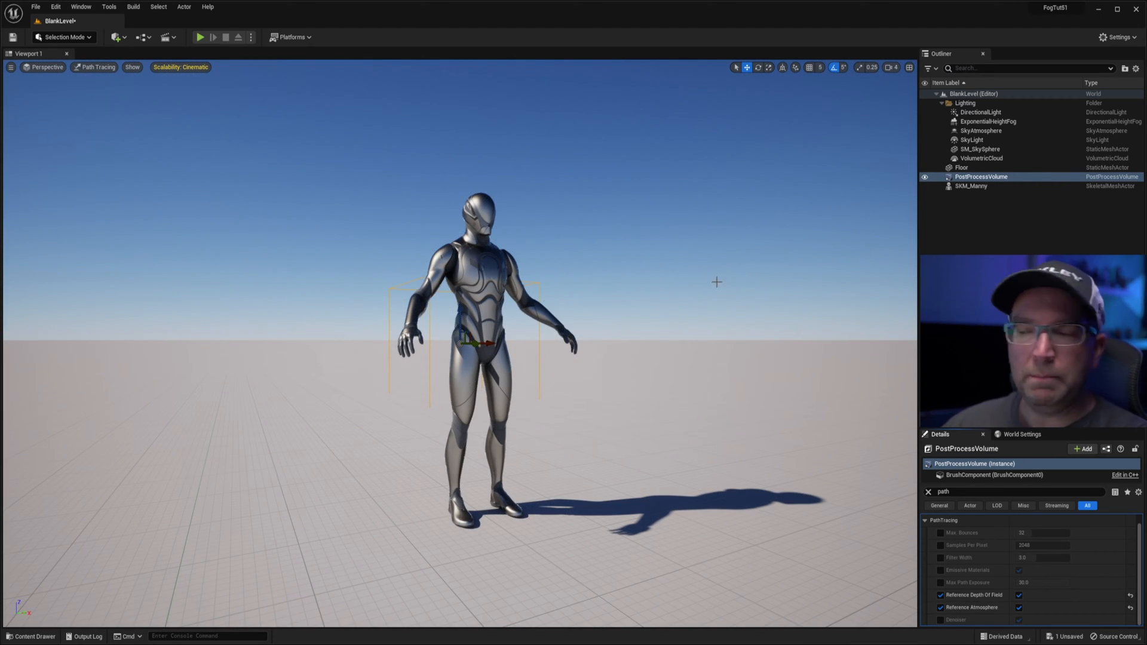
# - Select ExponentialHeightFog in the Outliner and clear the Details search to reach its Location
pyautogui.click(987, 122)
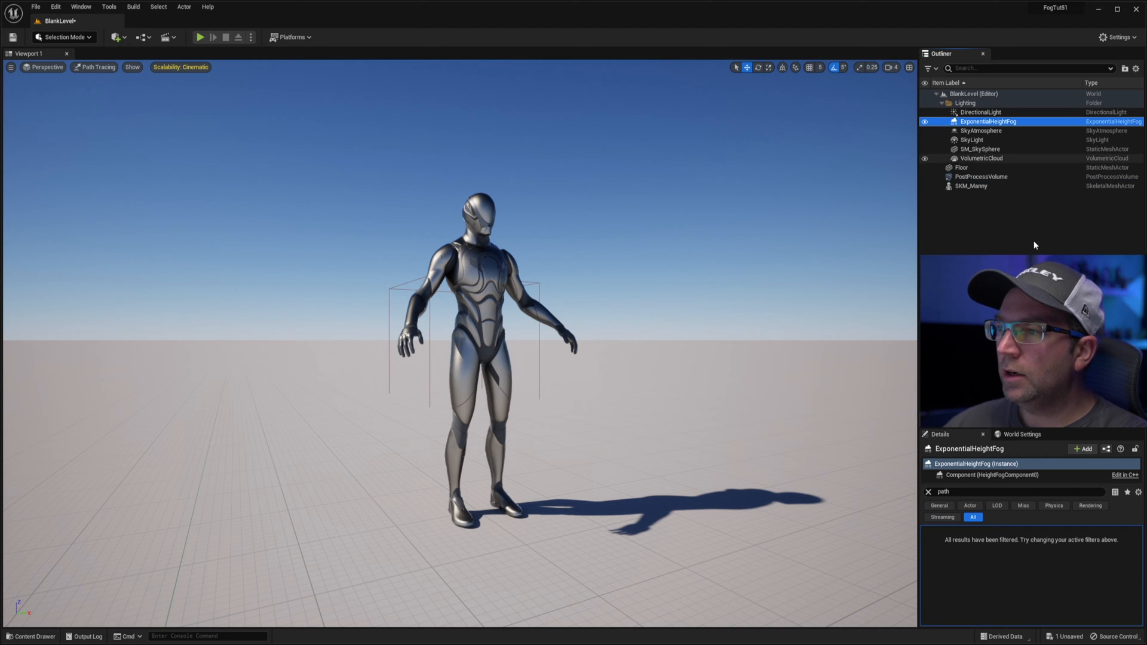
pyautogui.click(928, 490)
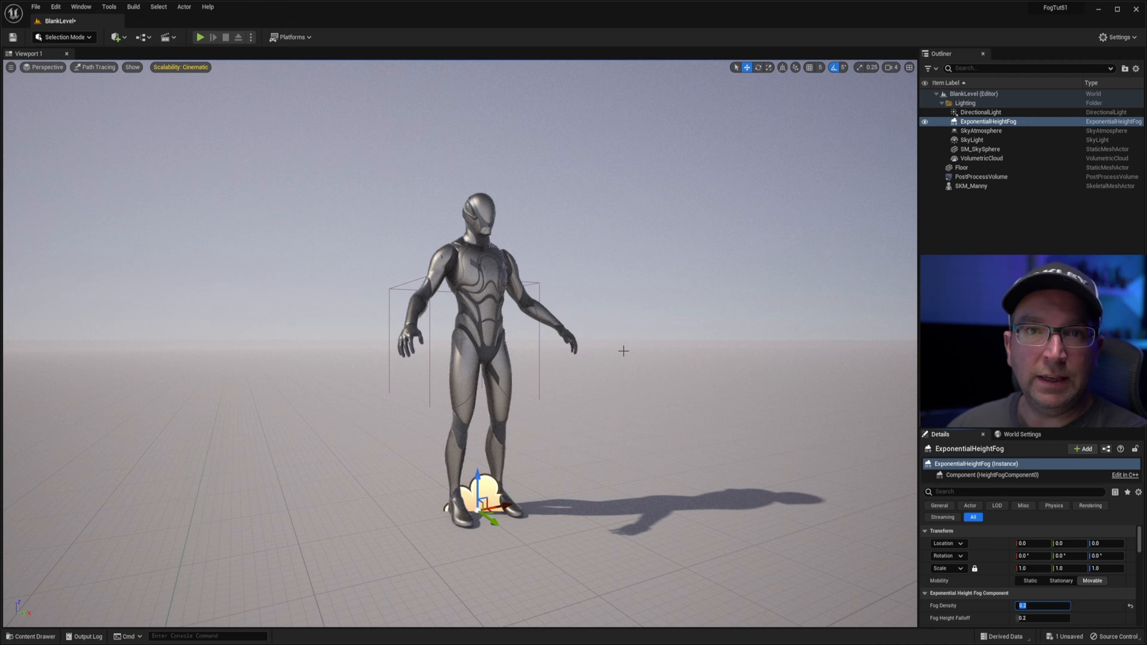
pyautogui.moveTo(630, 334)
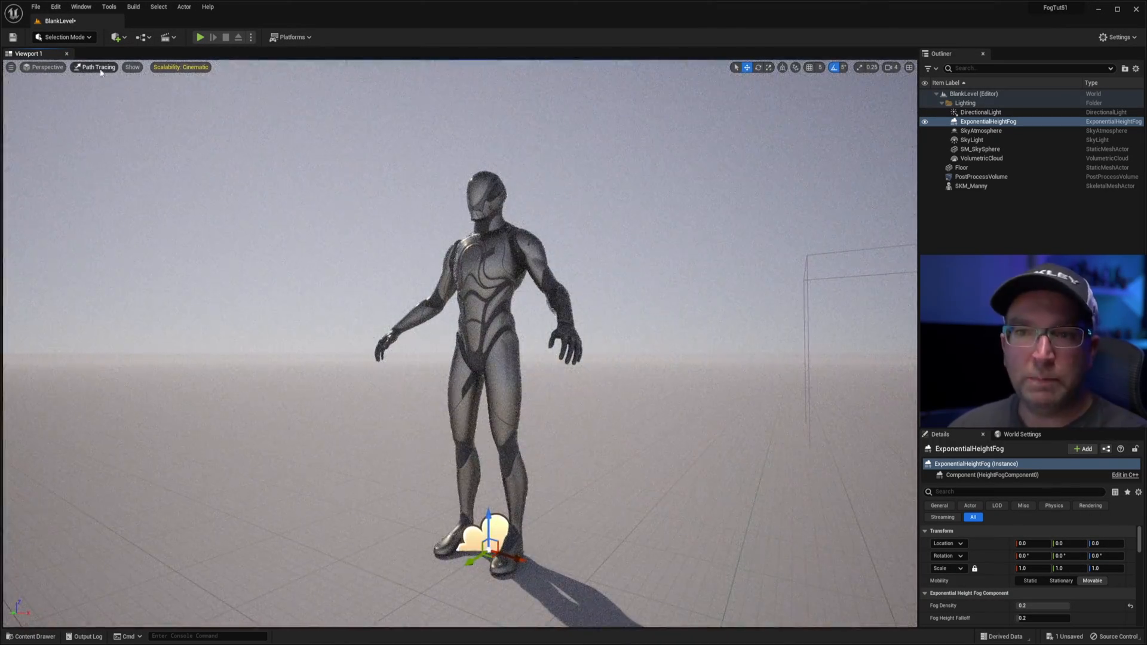
# - Toggle Lit versus Path Tracing to compare the fog, then set Fog Density to 1.0
pyautogui.click(93, 67)
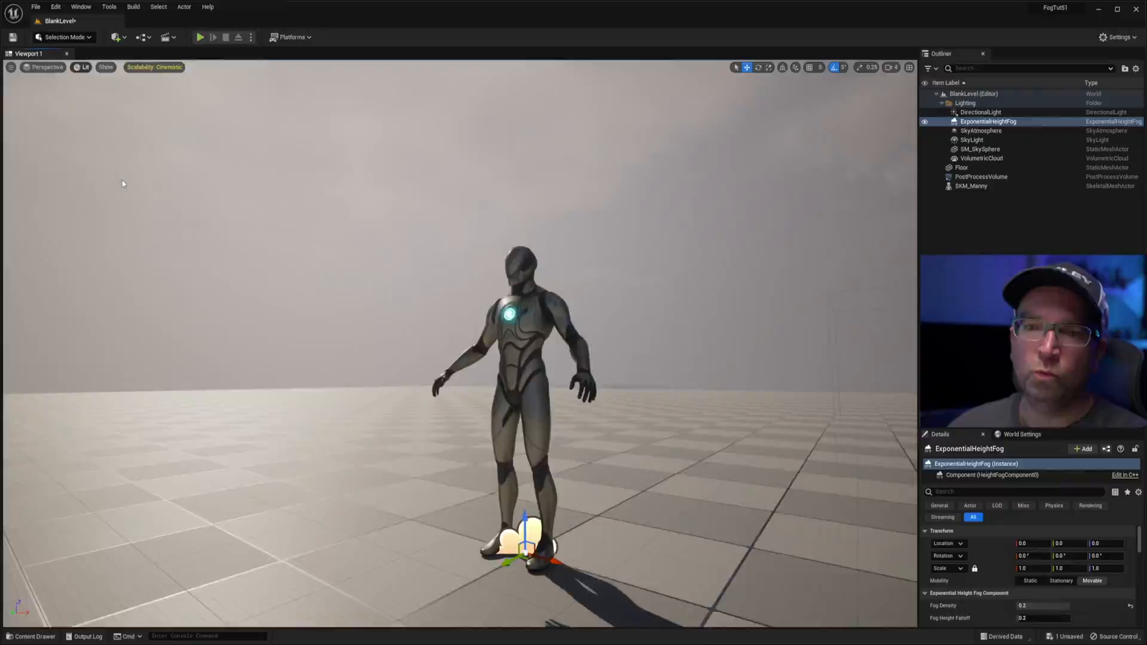
pyautogui.click(85, 67)
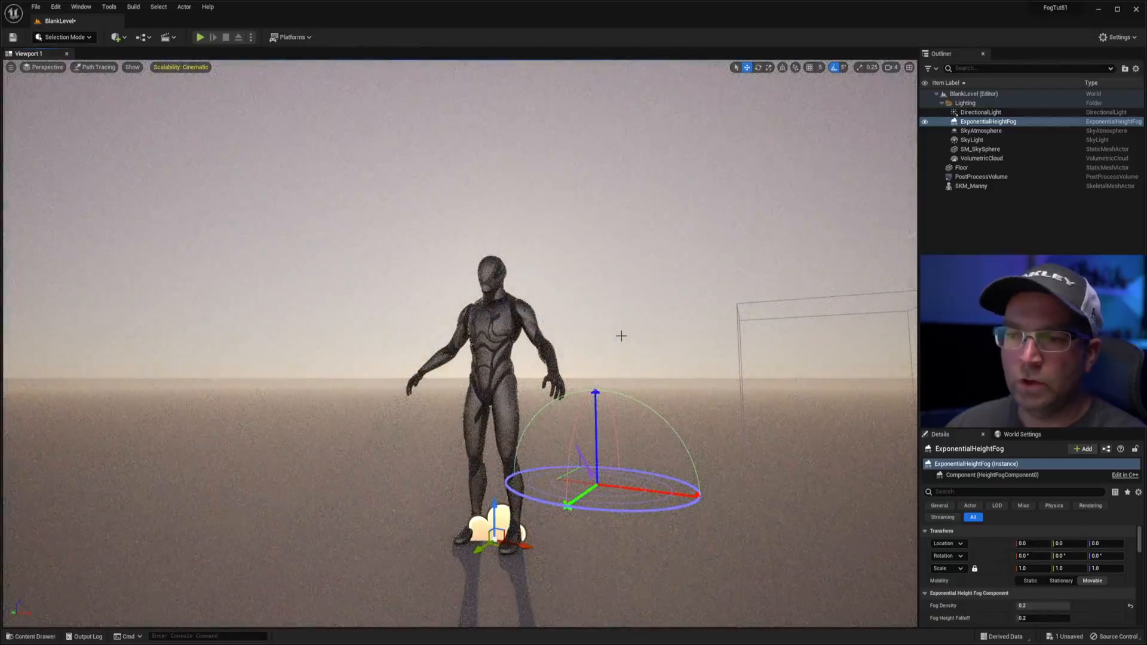
pyautogui.tripleClick(1041, 605)
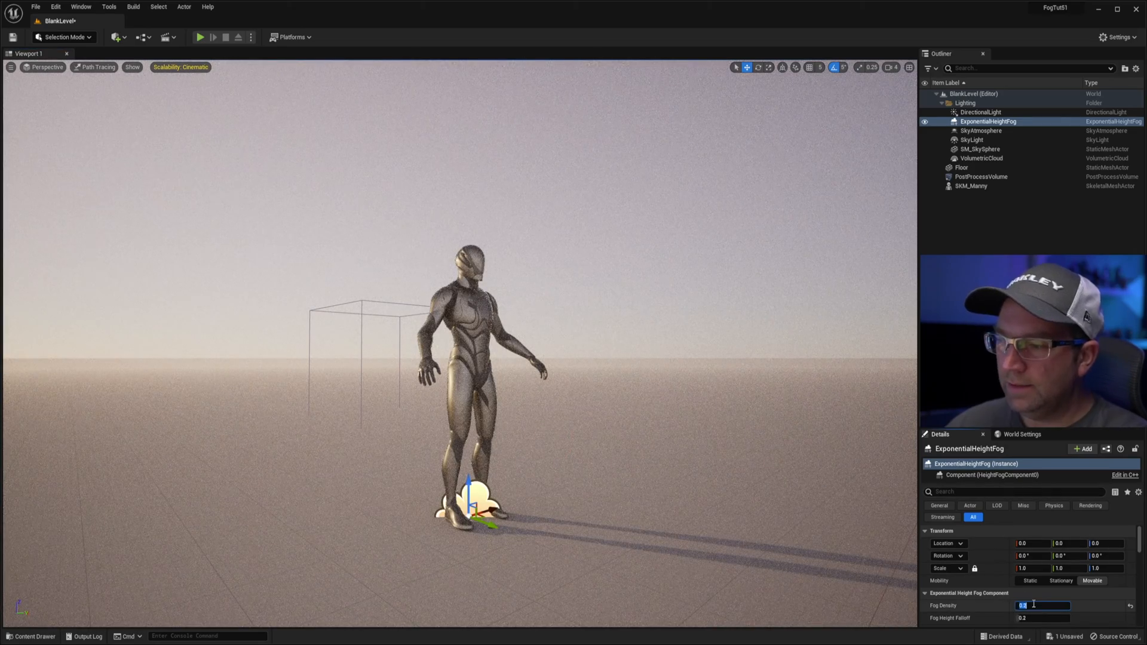
pyautogui.write('1.0')
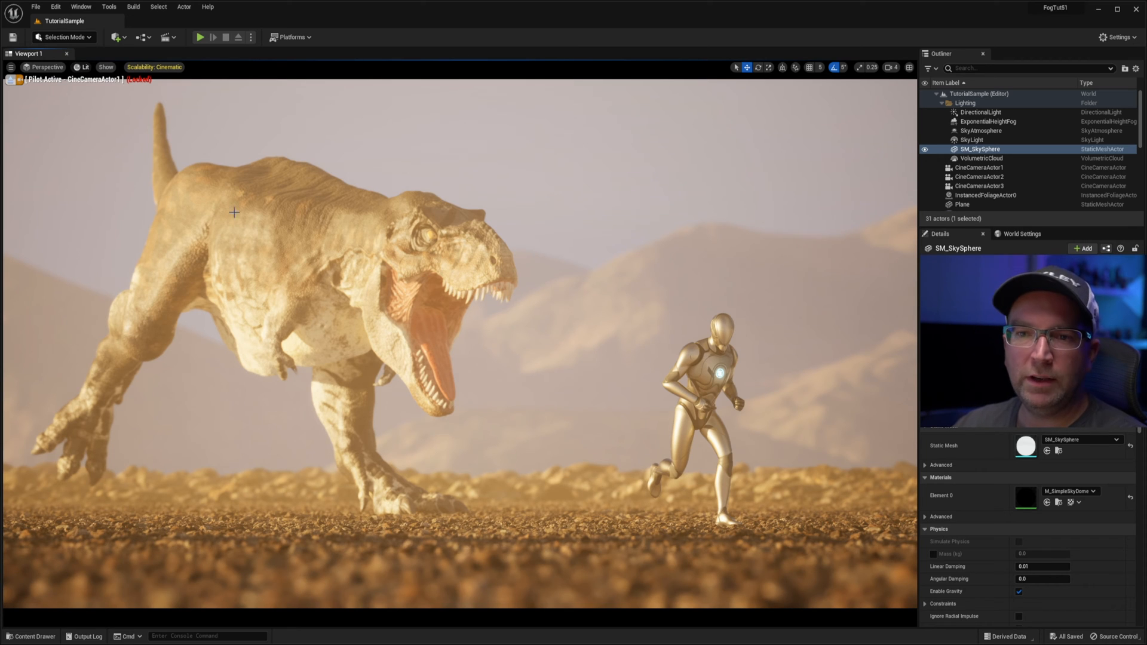
# - Switch the cine-camera viewport of the TutorialSample shot to Path Tracing
pyautogui.click(84, 67)
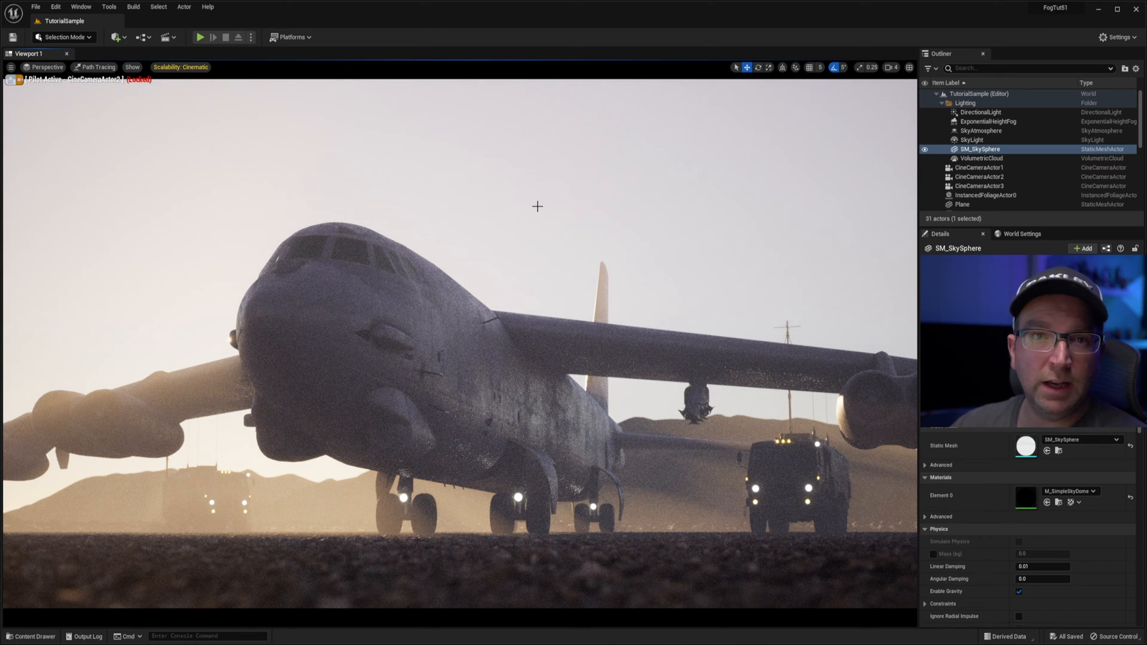
pyautogui.moveTo(347, 294)
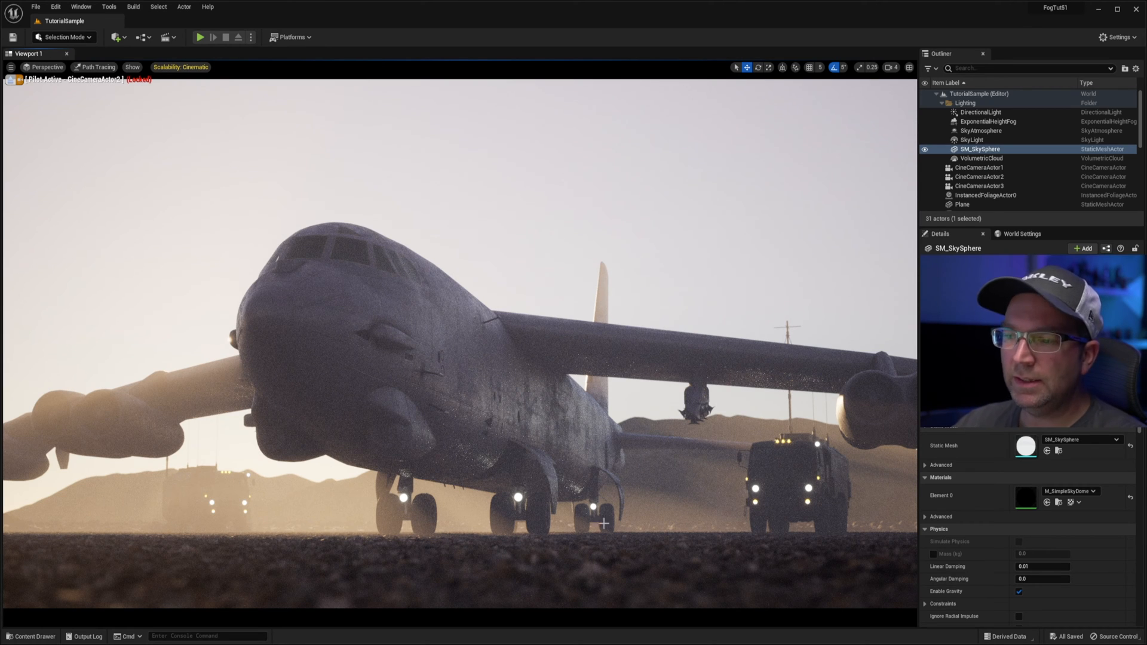
pyautogui.moveTo(468, 346)
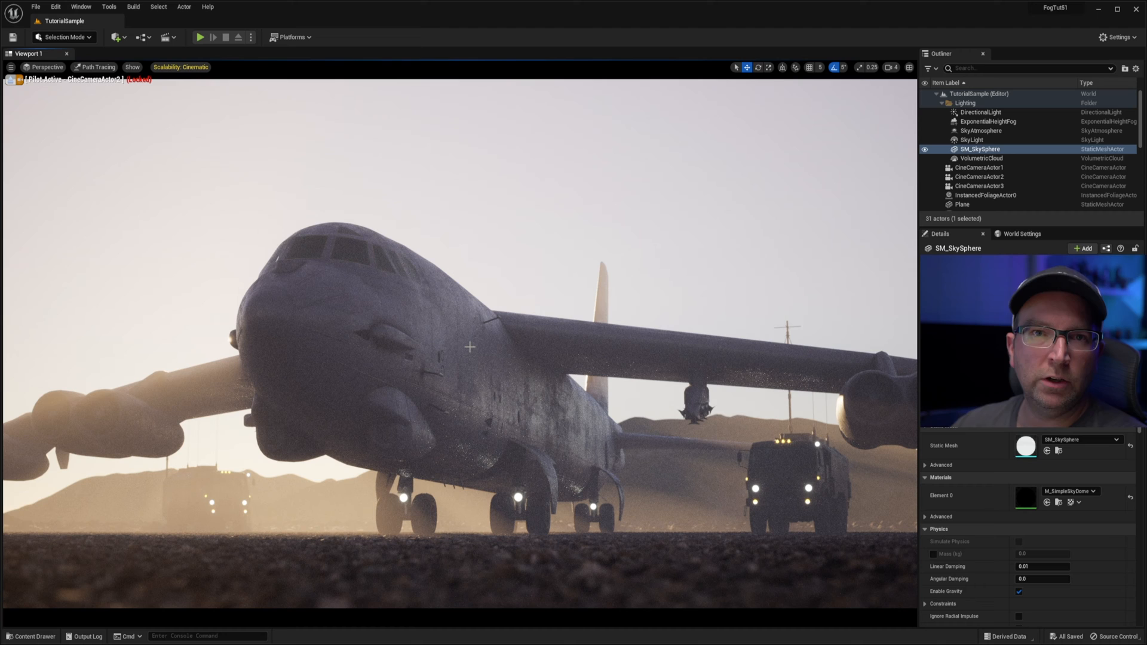
pyautogui.moveTo(176, 337)
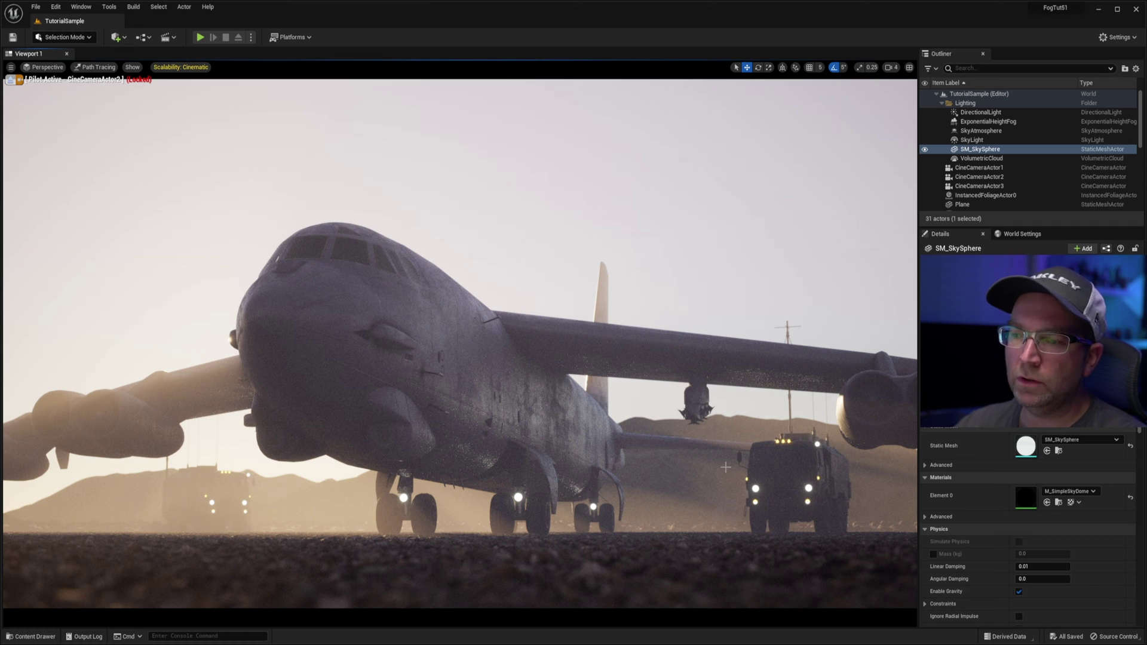
pyautogui.moveTo(774, 522)
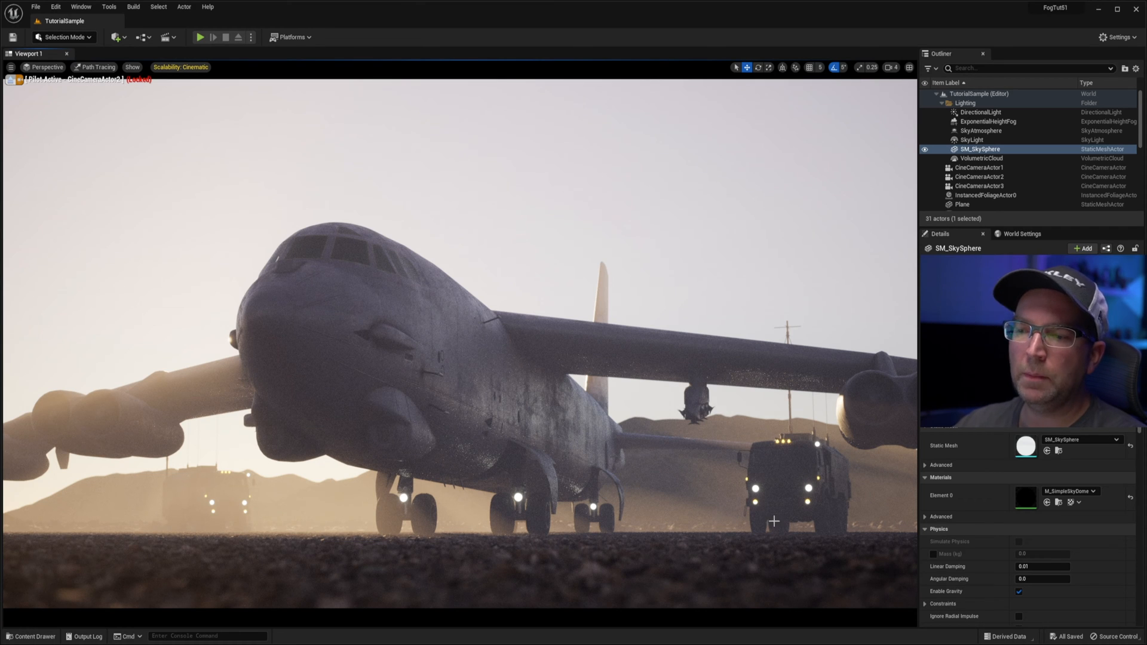